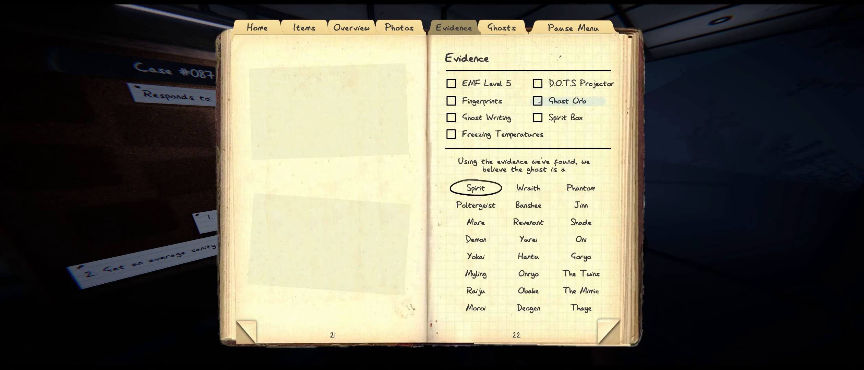
Tick D.O.T.S Projector as found evidence, then view the Ghost Types reference showing Spirit.
click(537, 83)
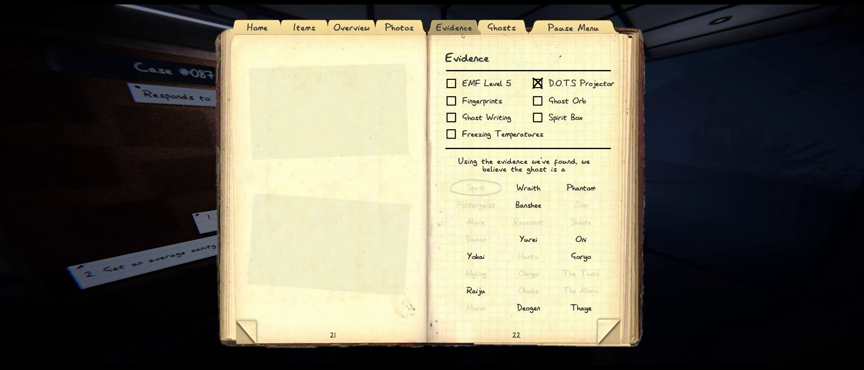
click(579, 223)
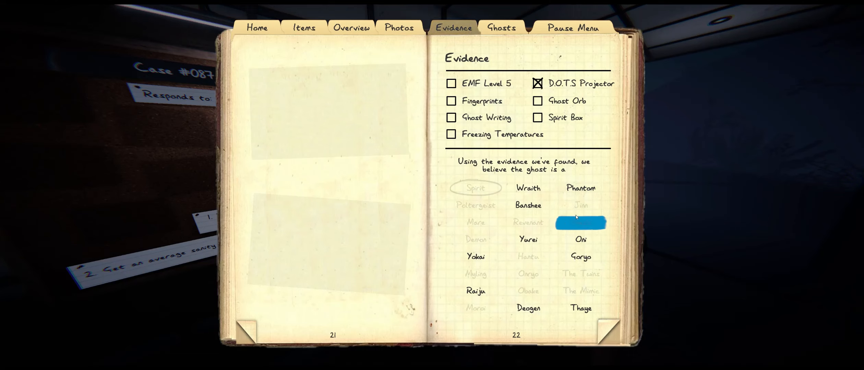
click(501, 27)
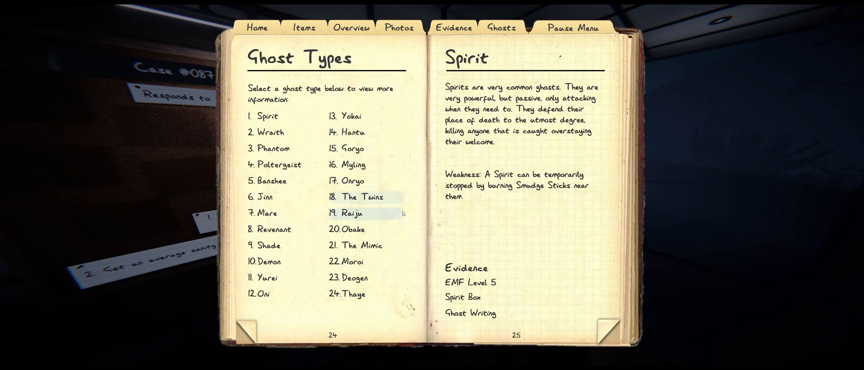
click(453, 28)
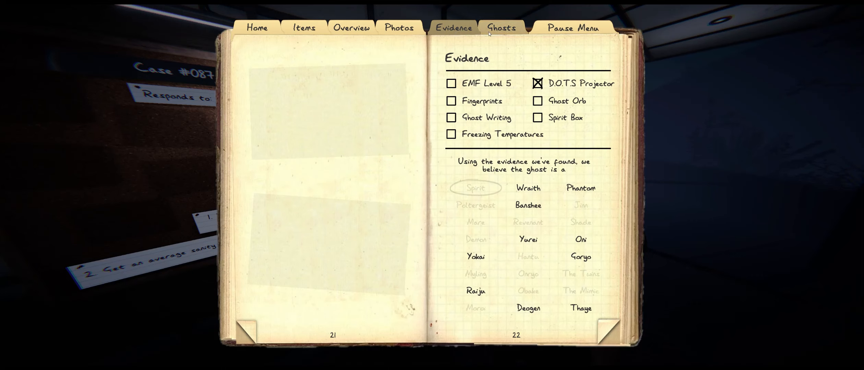
click(500, 28)
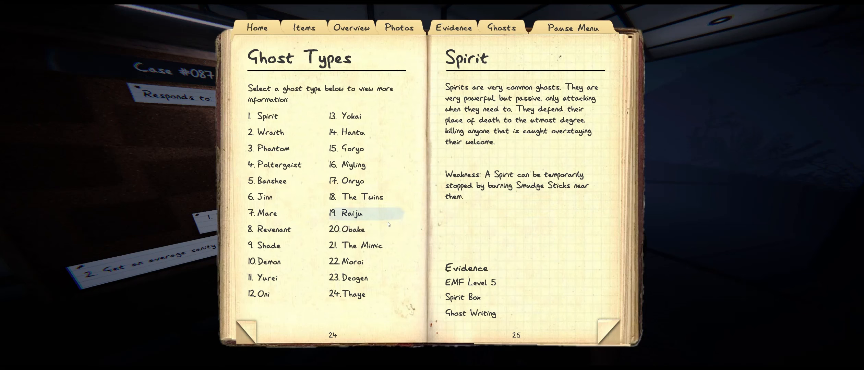
mouse_move(353, 181)
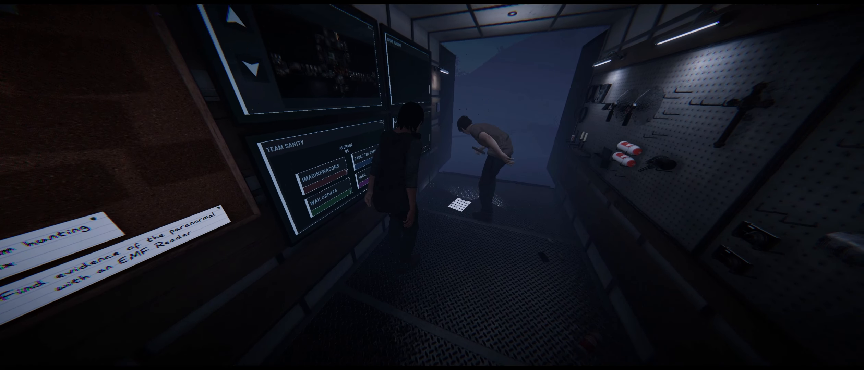
mouse_move(432, 185)
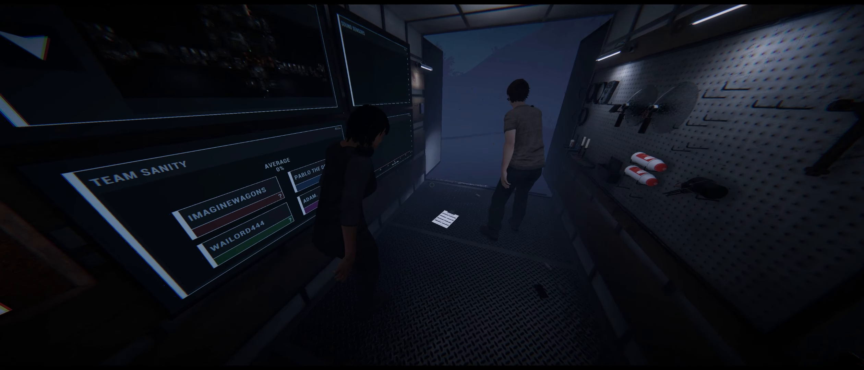
Close the journal and head toward the truck's open exit with teammates.
key(tab)
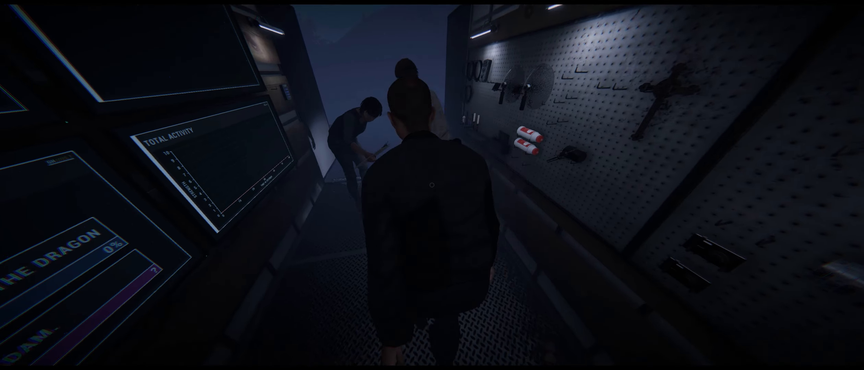
mouse_move(432, 185)
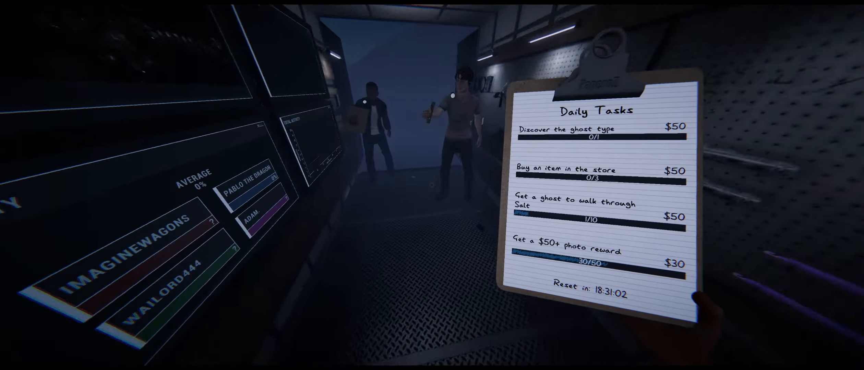
mouse_move(432, 185)
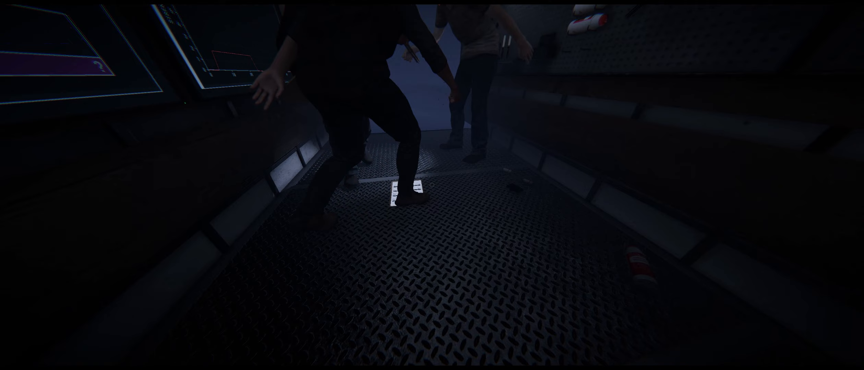
mouse_move(432, 186)
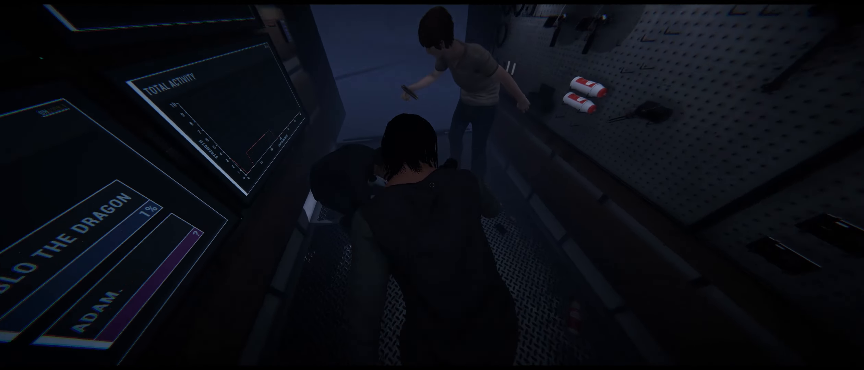